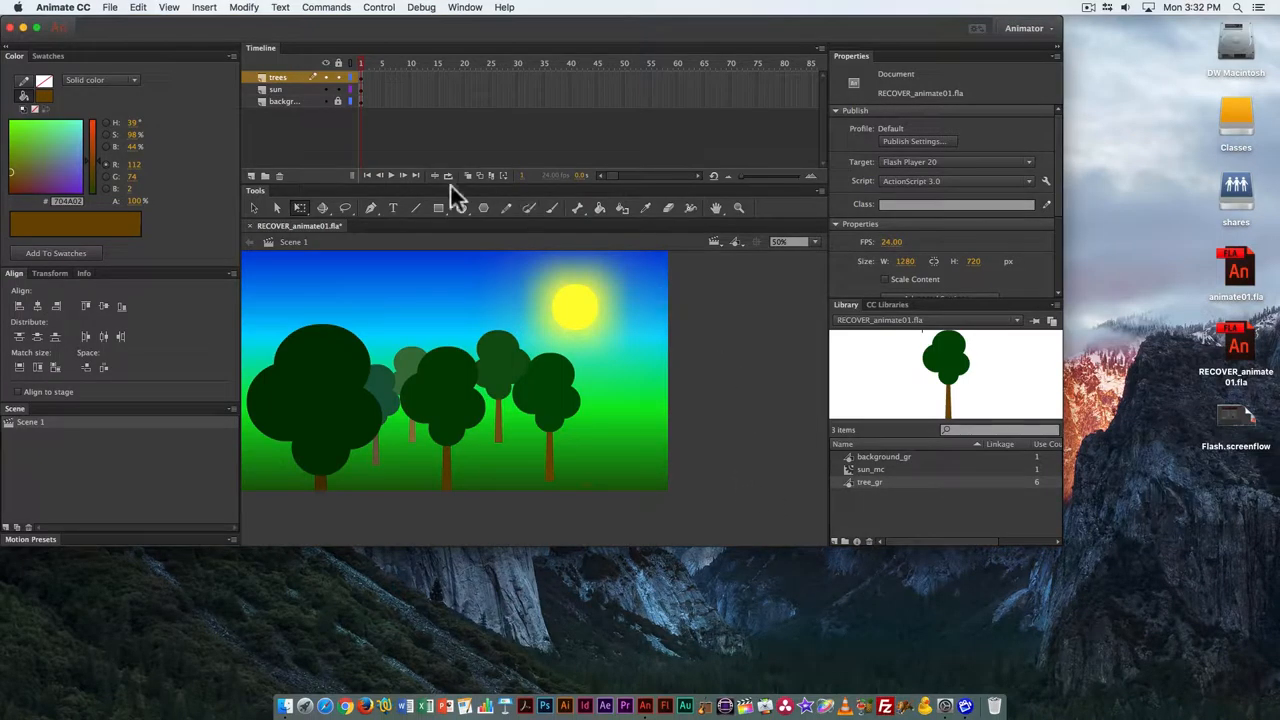
pyautogui.moveTo(176, 16)
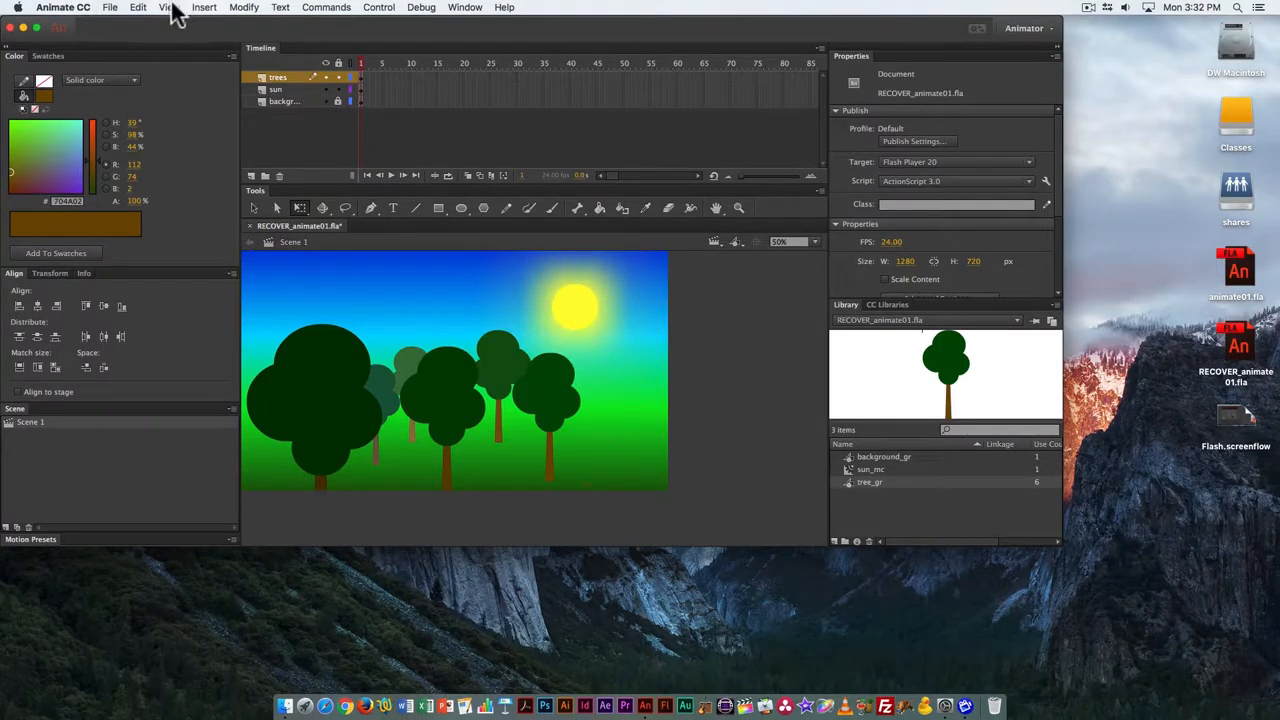
# Toggle the pasteboard from the View menu and zoom the stage out to 50%
pyautogui.click(168, 8)
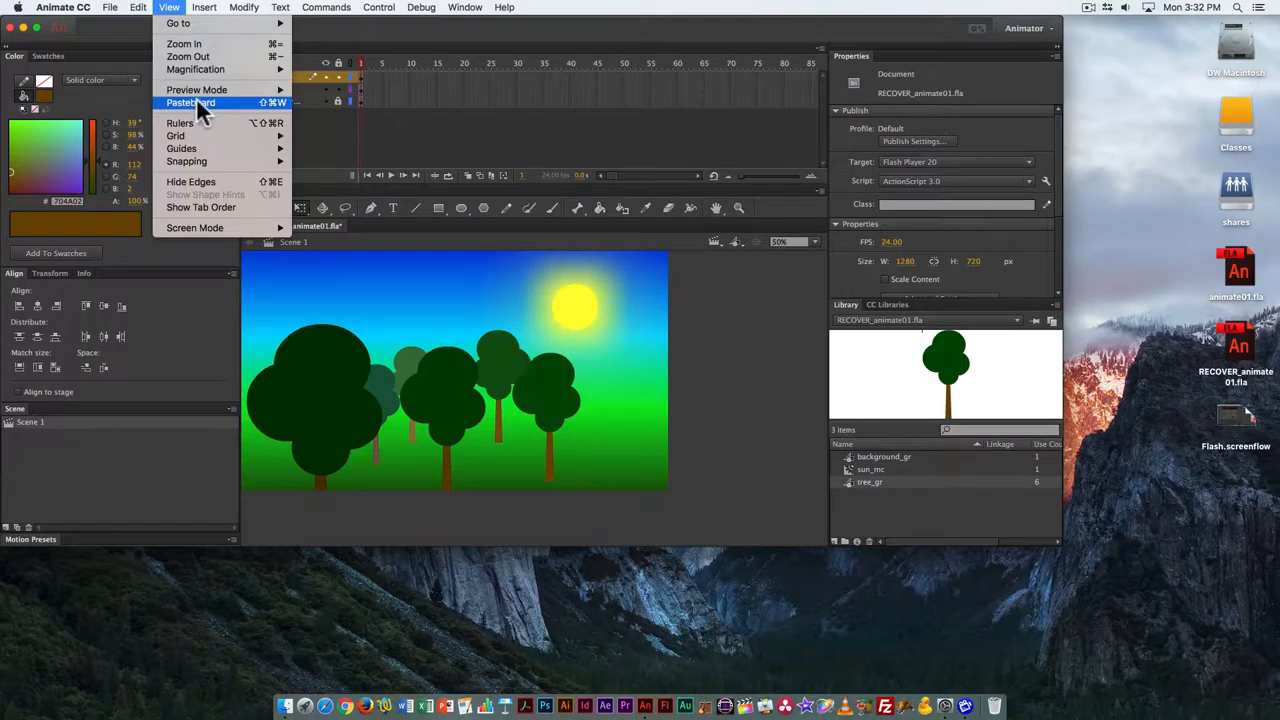
pyautogui.click(190, 104)
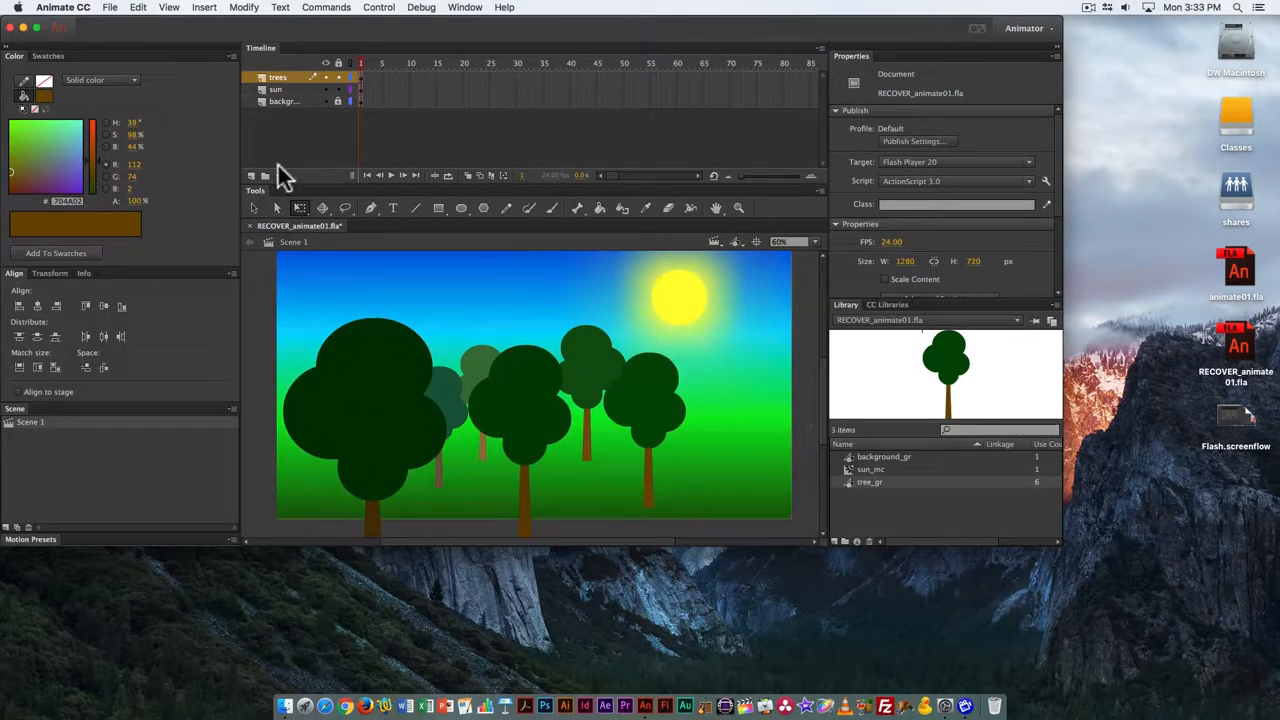
pyautogui.moveTo(176, 10)
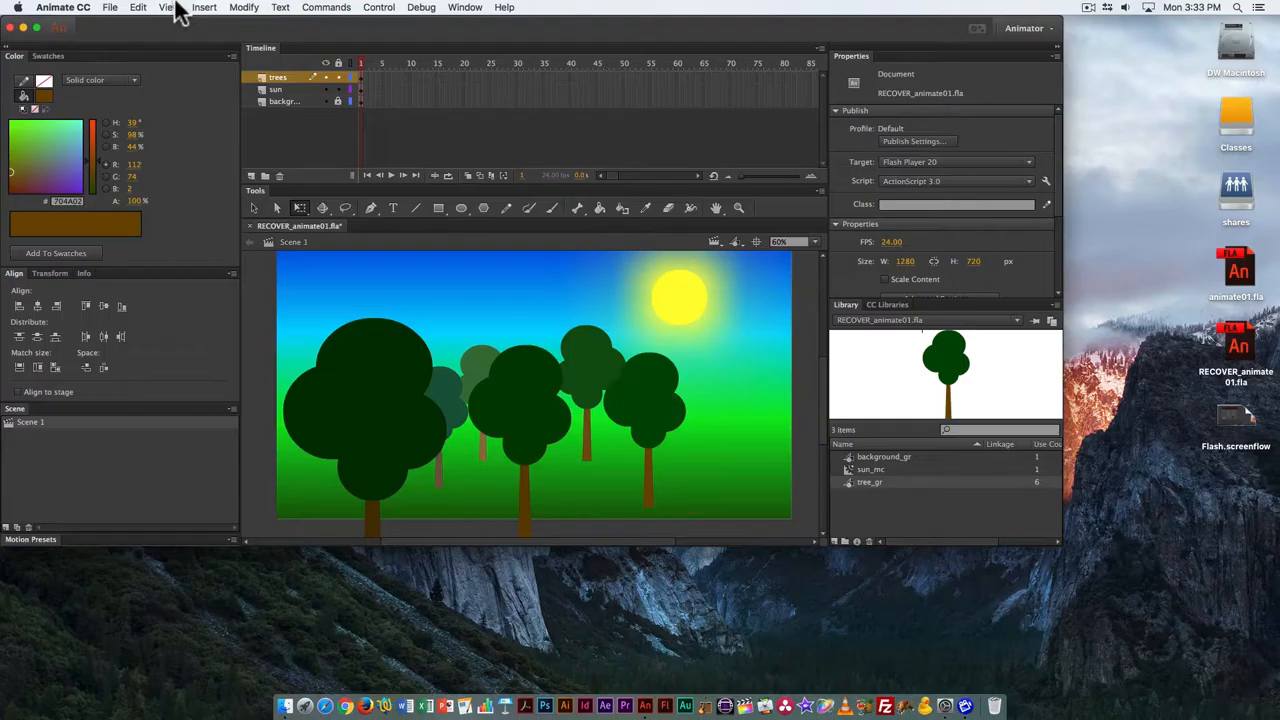
pyautogui.click(168, 8)
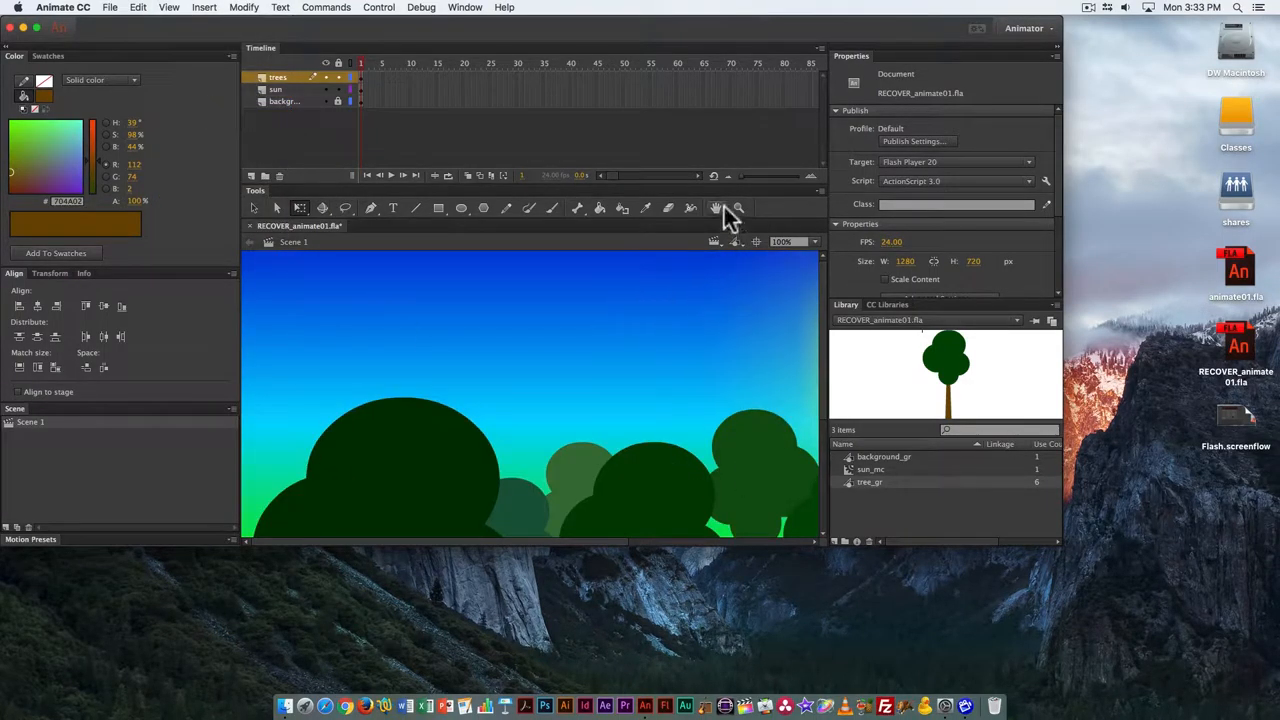
pyautogui.click(810, 240)
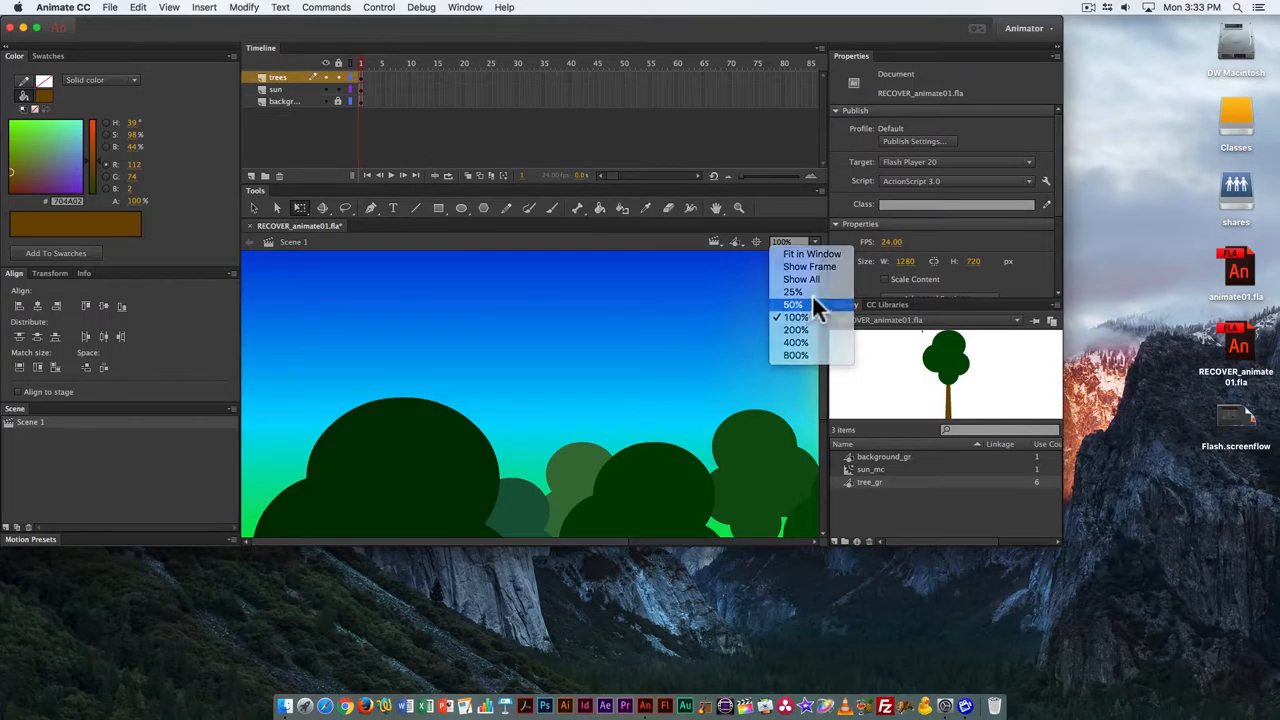
pyautogui.click(792, 304)
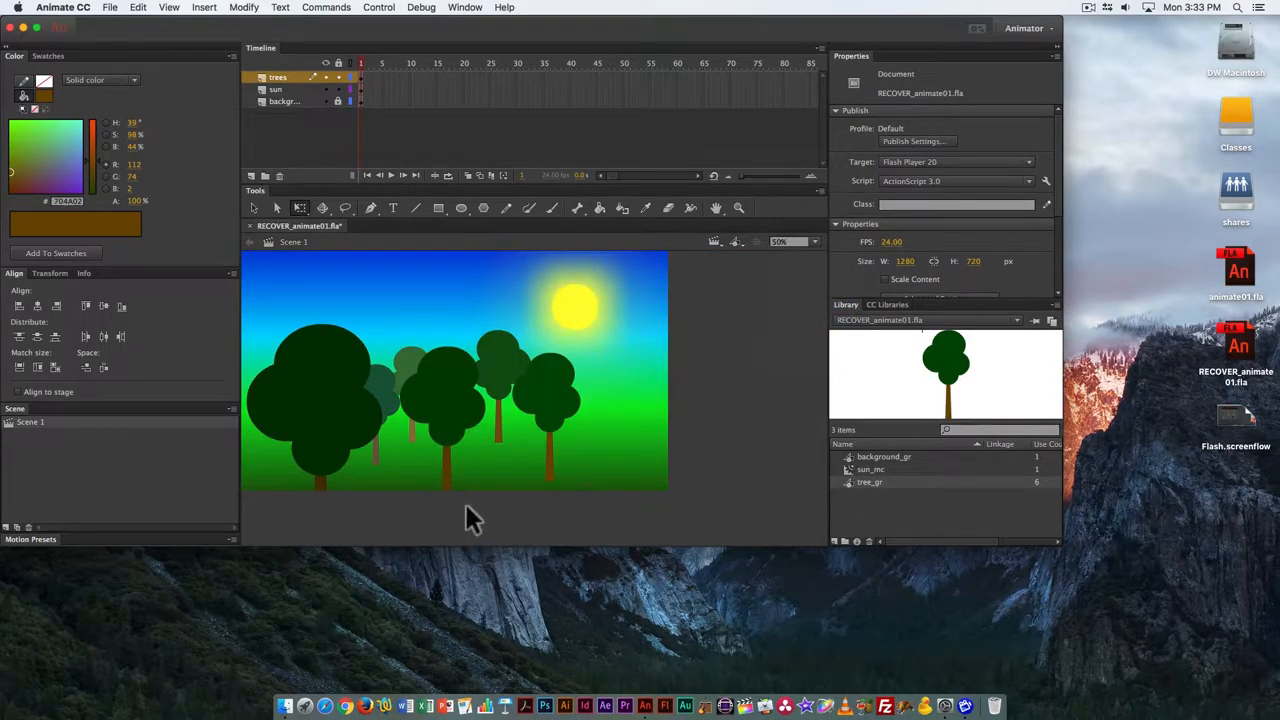
pyautogui.moveTo(220, 70)
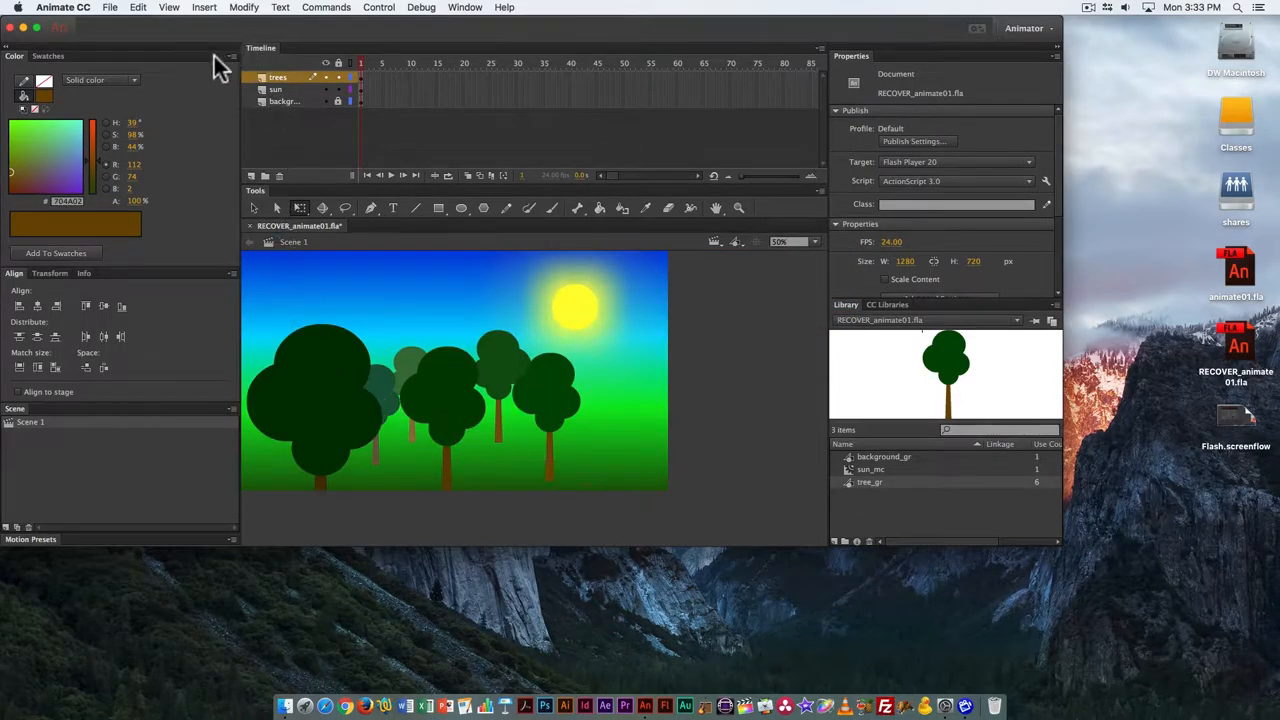
# Turn the pasteboard off again so only the stage area of the landscape shows
pyautogui.click(168, 8)
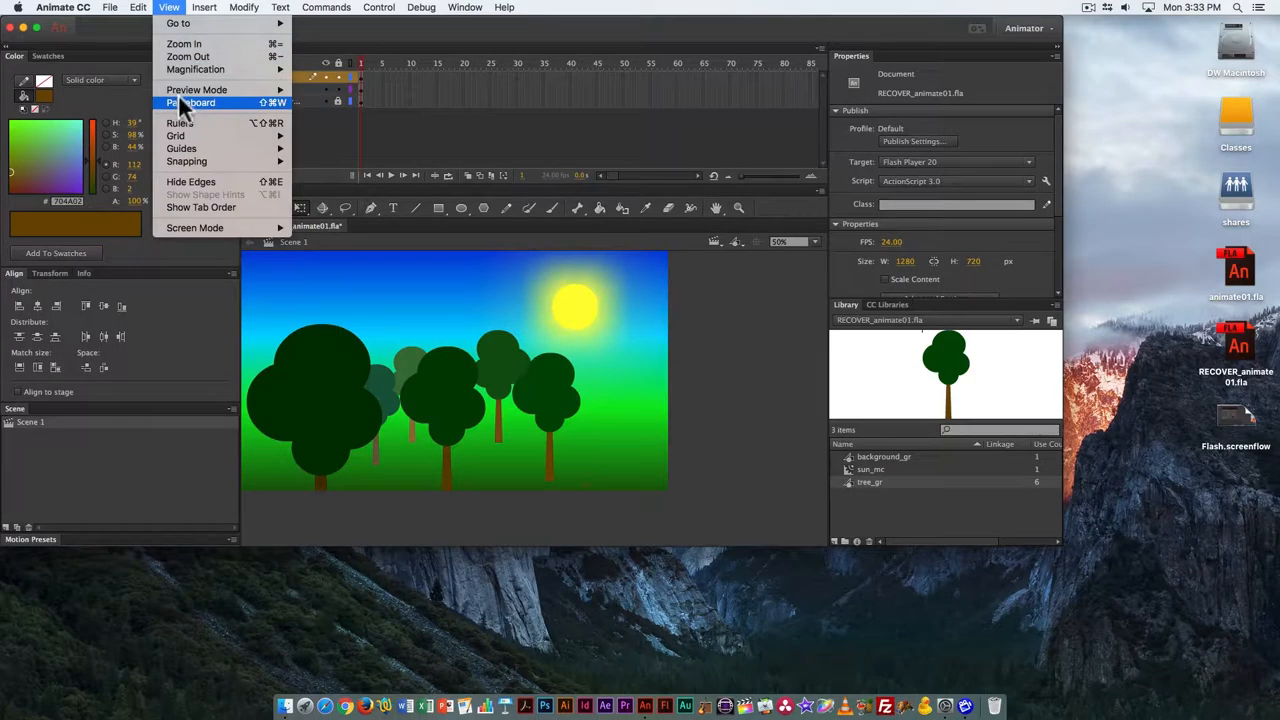
pyautogui.click(190, 102)
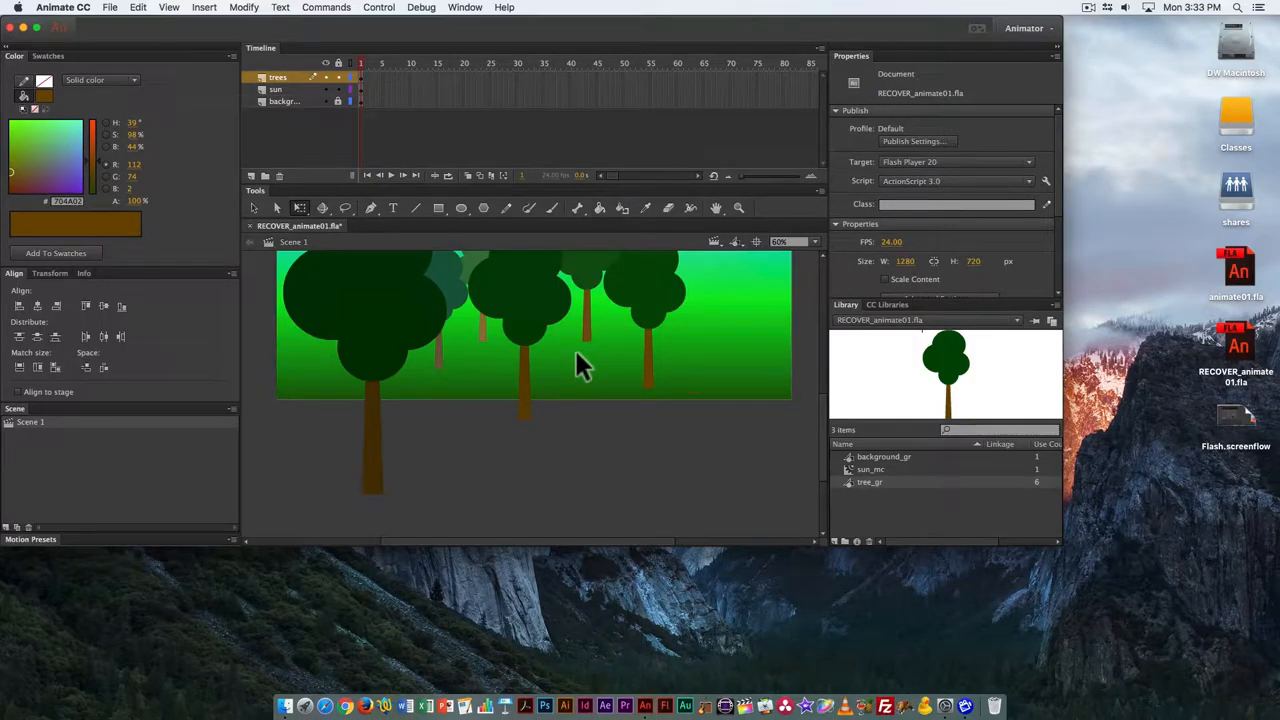
pyautogui.moveTo(480, 396)
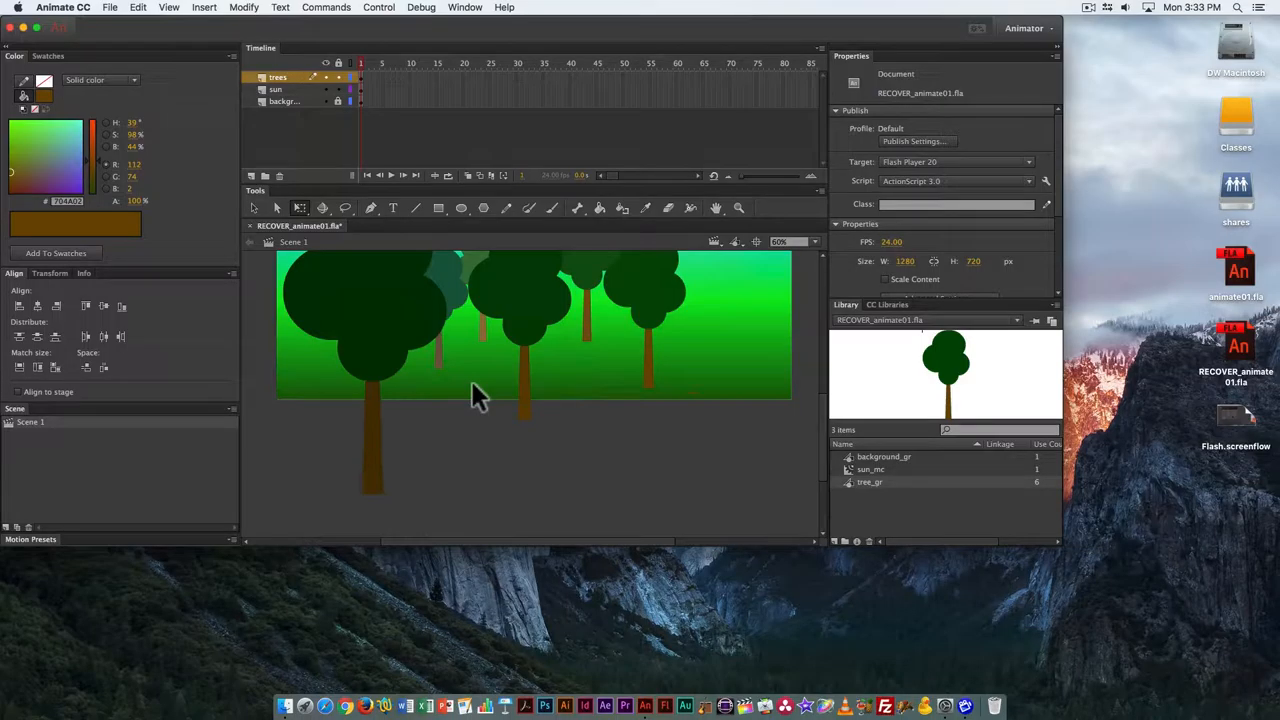
pyautogui.moveTo(484, 304)
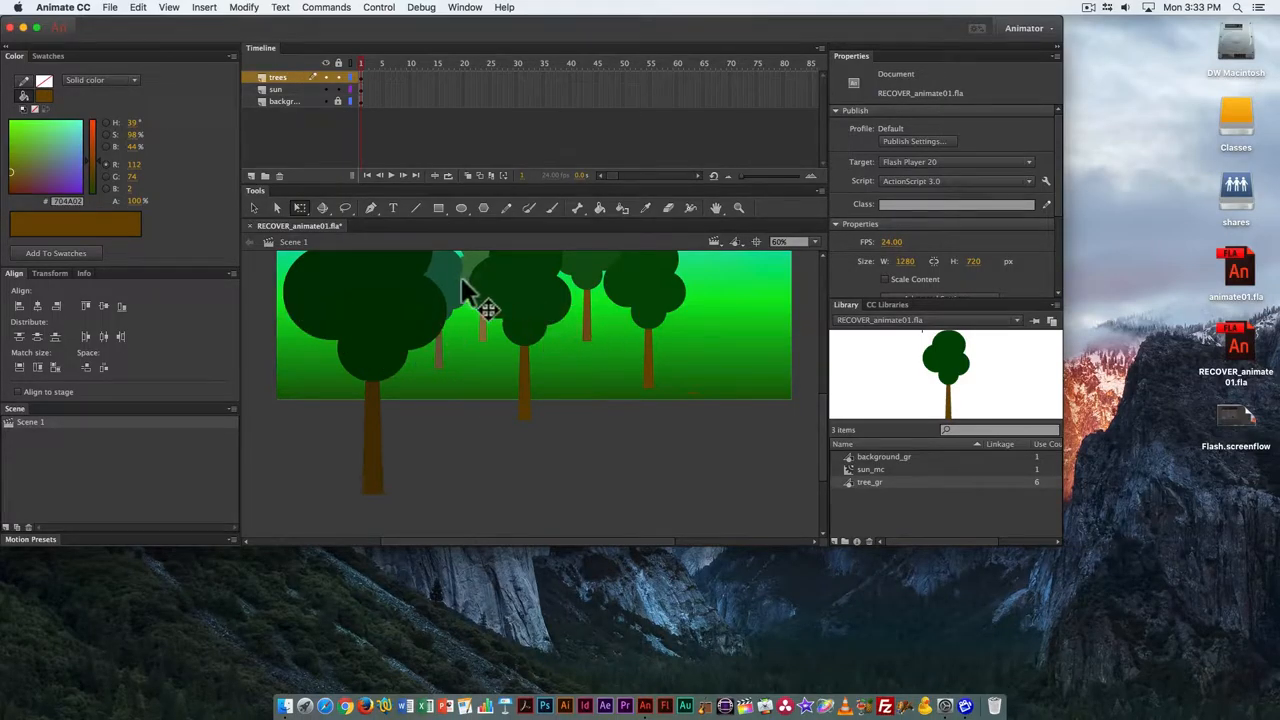
pyautogui.moveTo(344, 370)
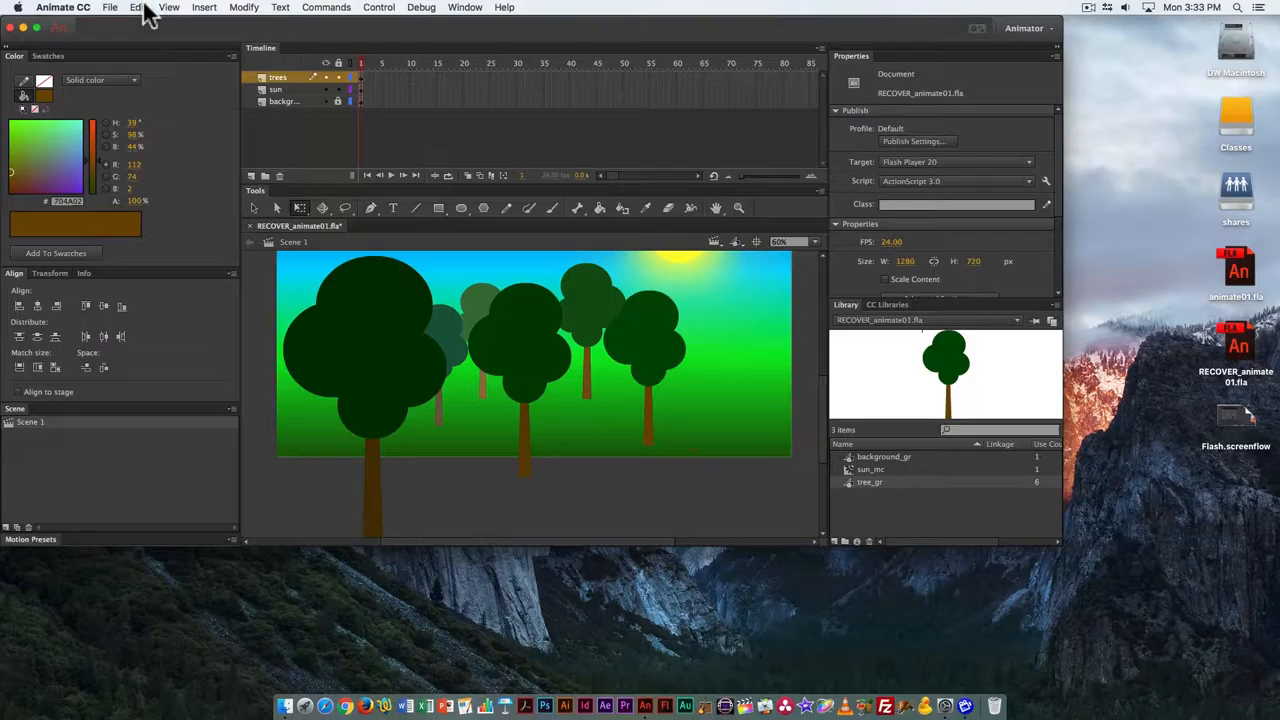
pyautogui.moveTo(400, 100)
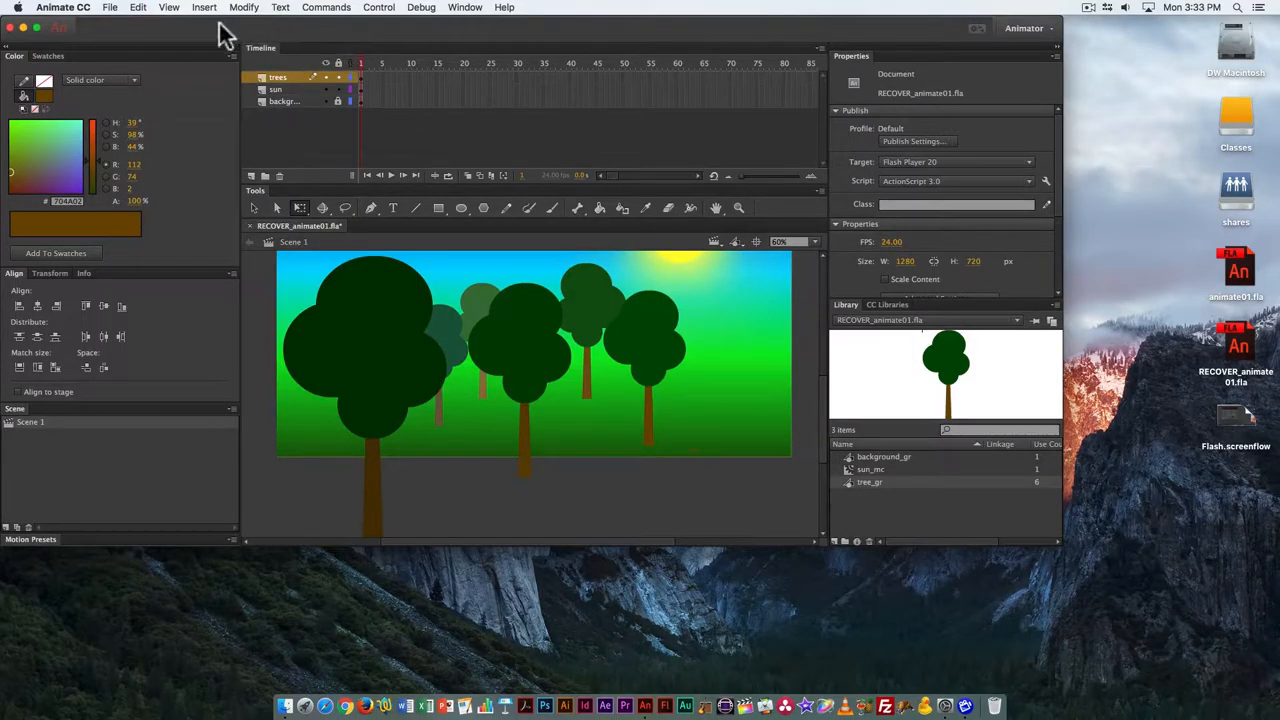
# Export the scene as an image named landscape01.jpg in JPEG format to the Desktop
pyautogui.click(110, 8)
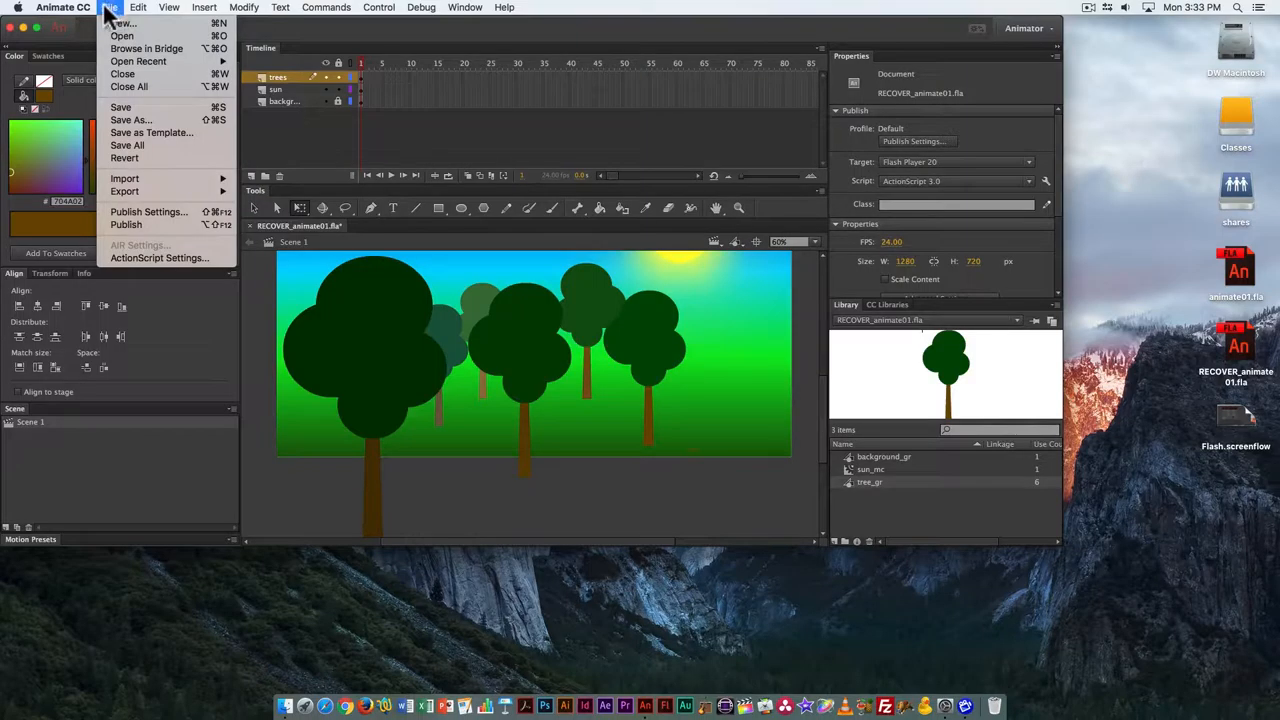
pyautogui.moveTo(124, 192)
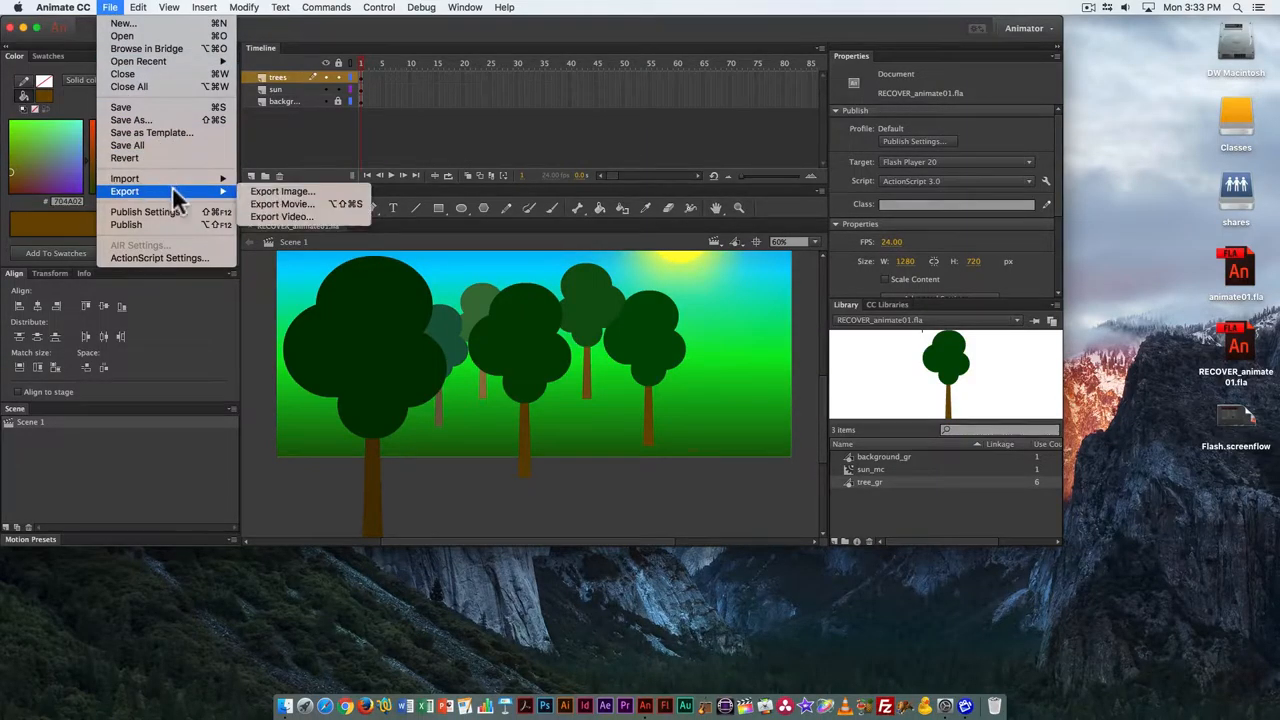
pyautogui.moveTo(284, 192)
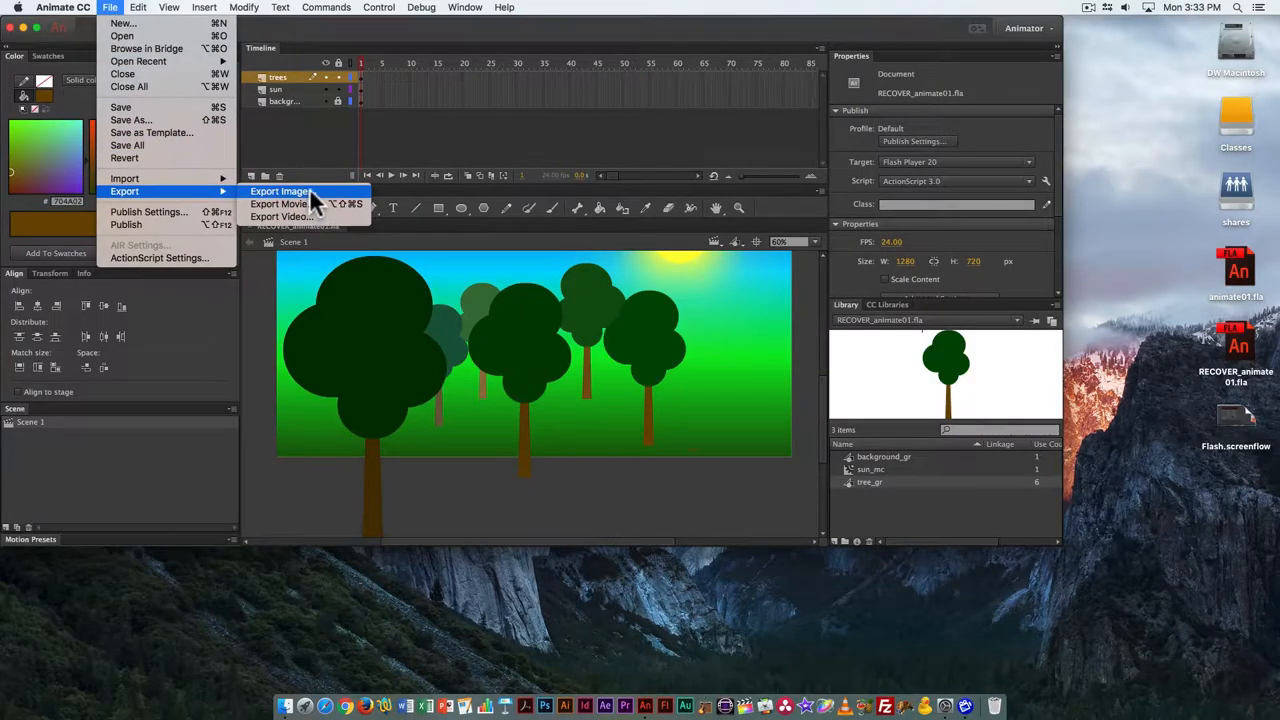
pyautogui.click(280, 192)
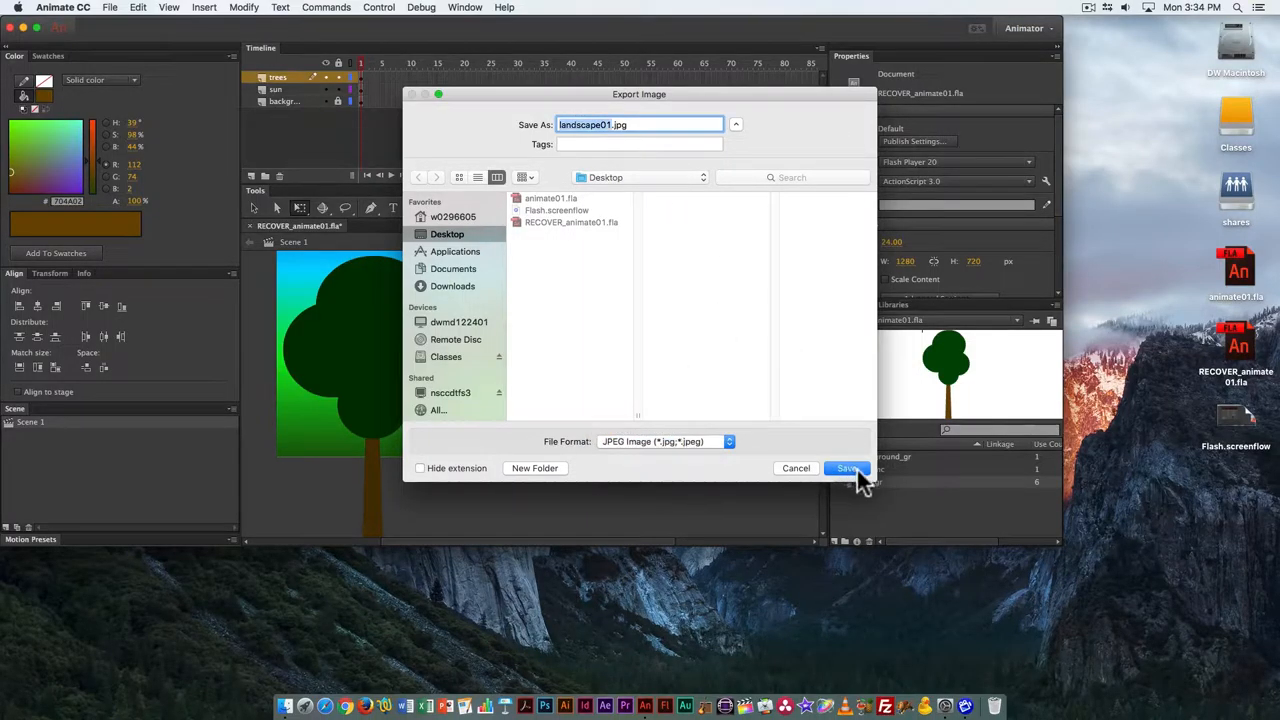
pyautogui.click(848, 468)
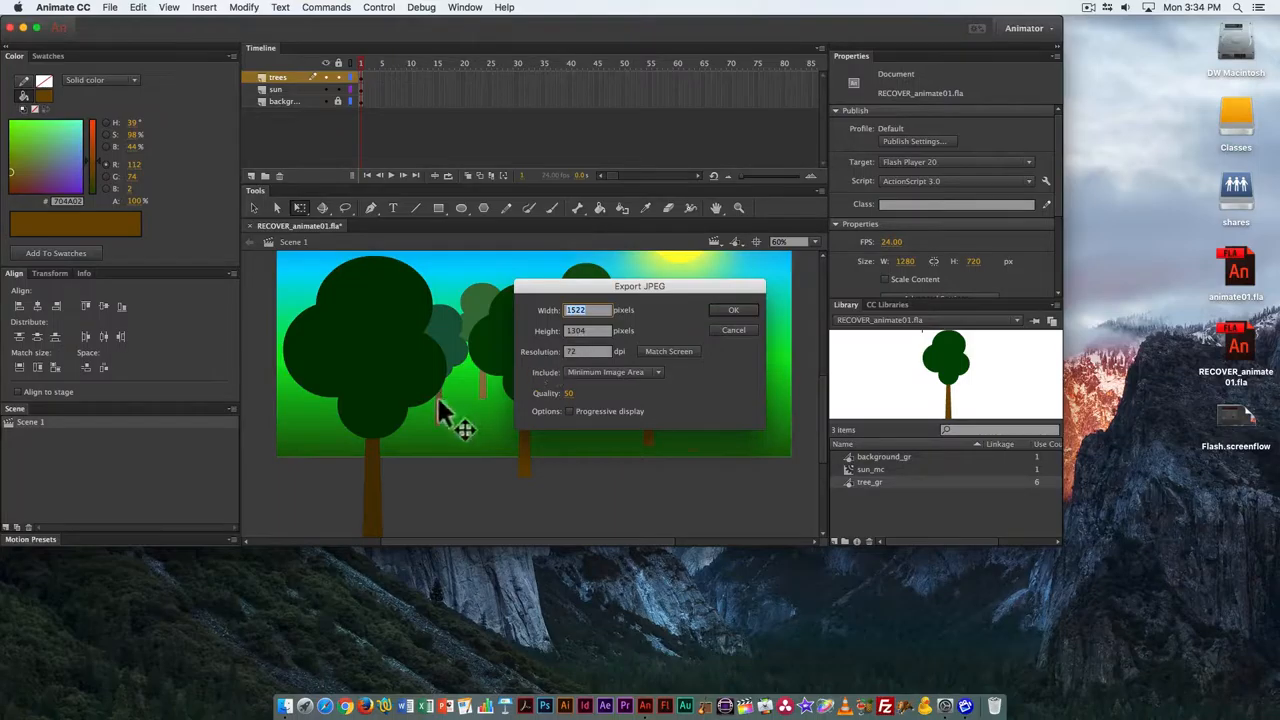
pyautogui.moveTo(370, 496)
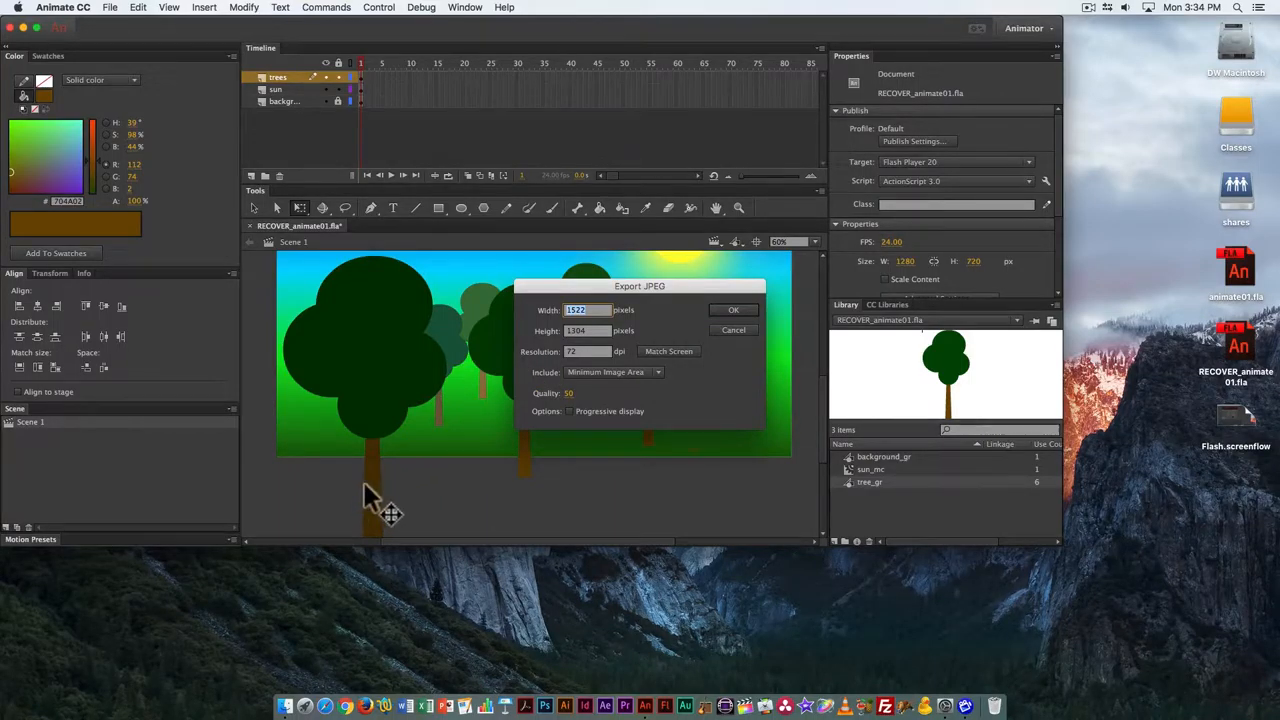
pyautogui.moveTo(420, 496)
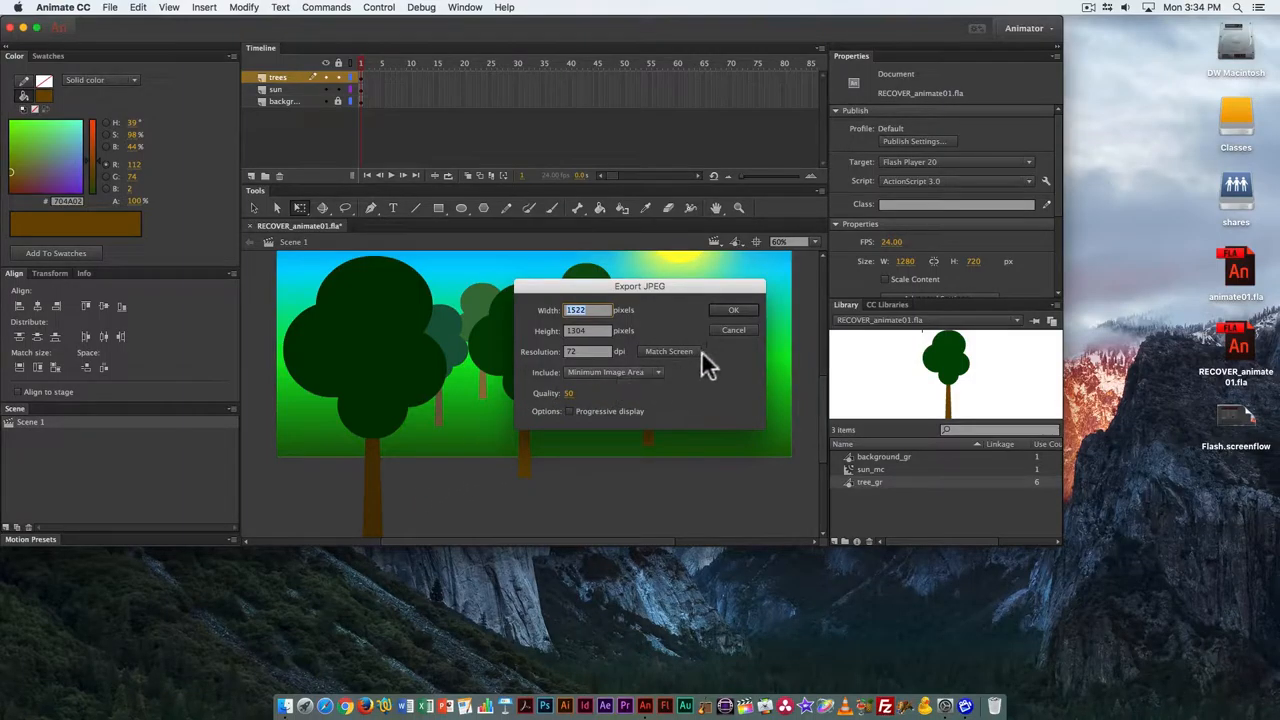
pyautogui.moveTo(650, 384)
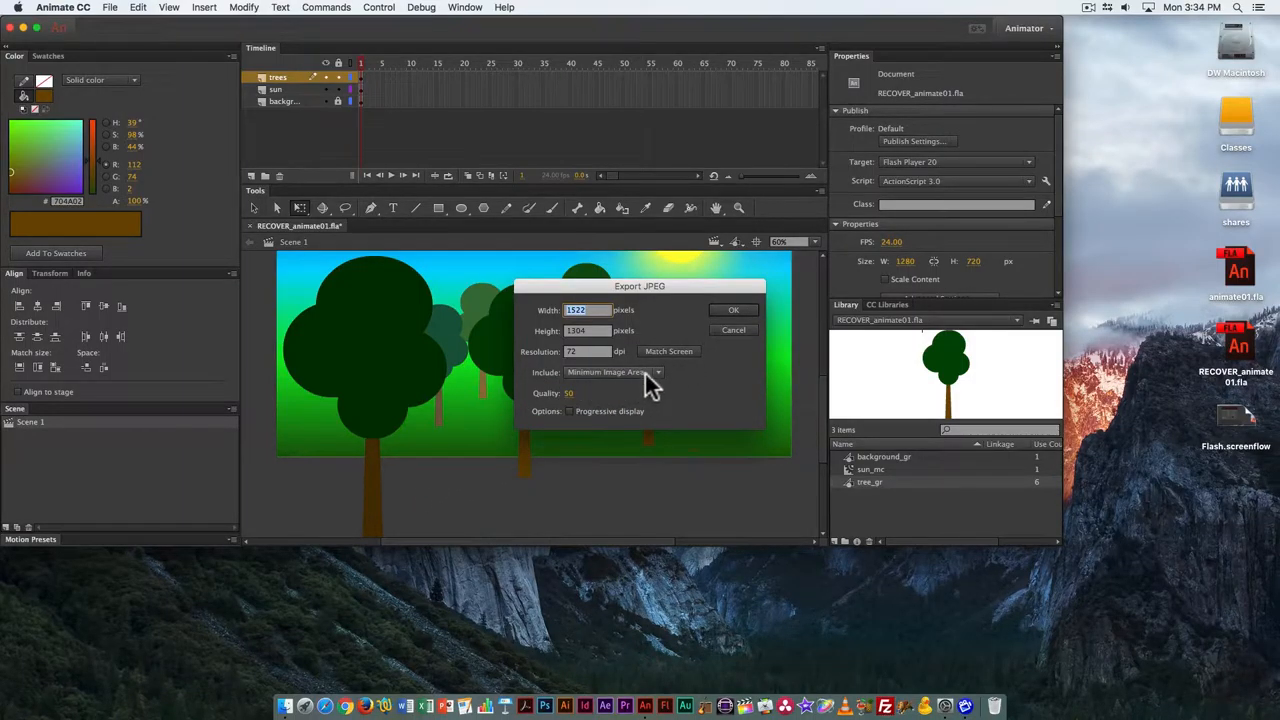
# Set Include to Full Document Size and confirm the JPEG export of landscape01.jpg
pyautogui.click(614, 372)
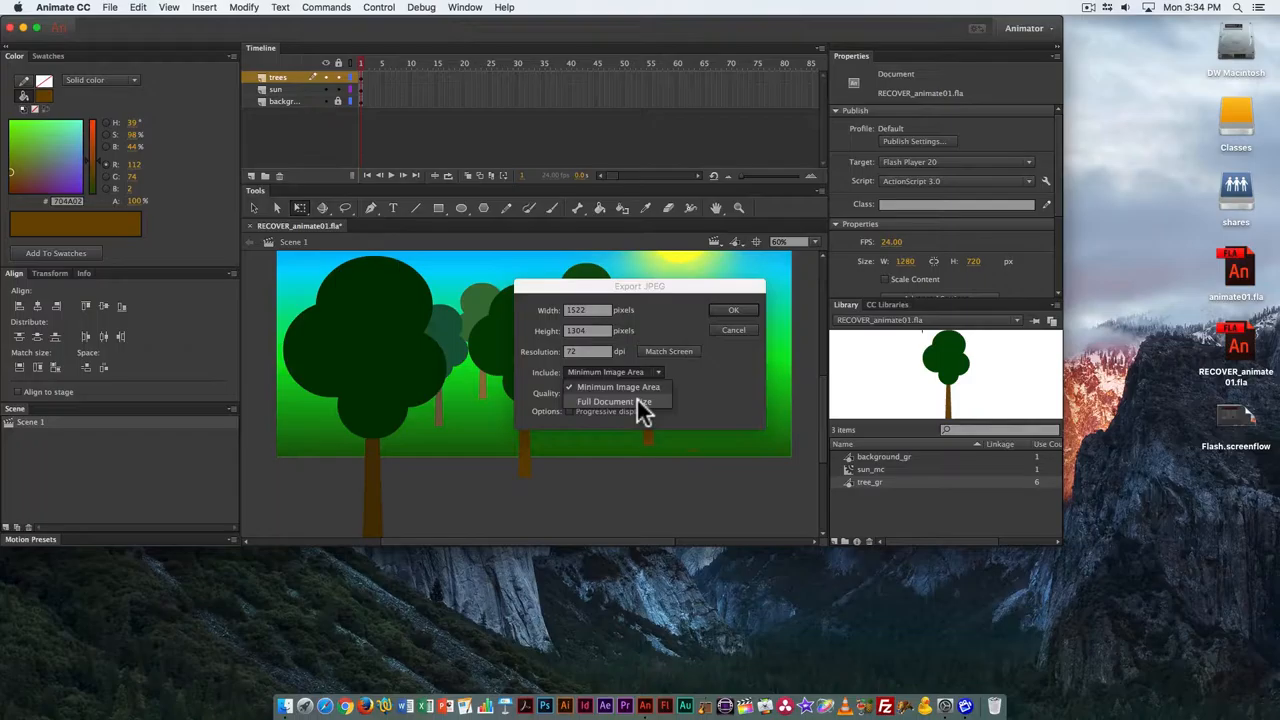
pyautogui.click(616, 400)
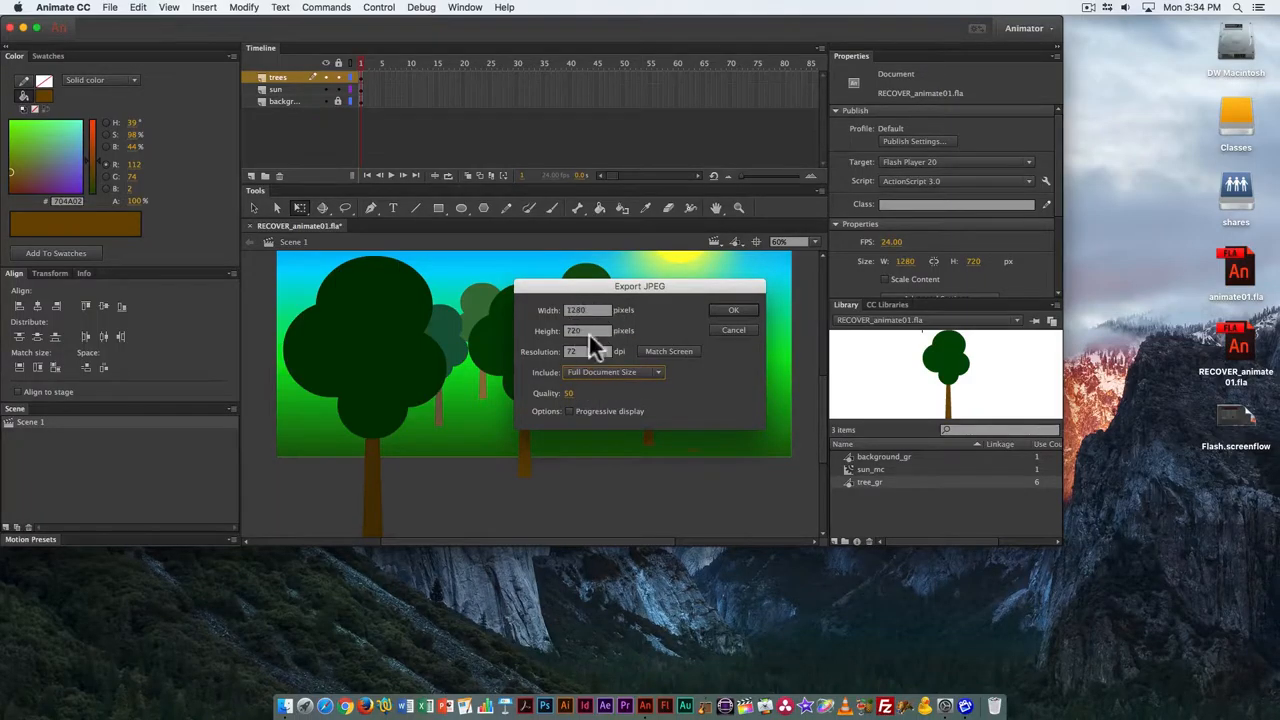
pyautogui.moveTo(620, 418)
pyautogui.write('100')
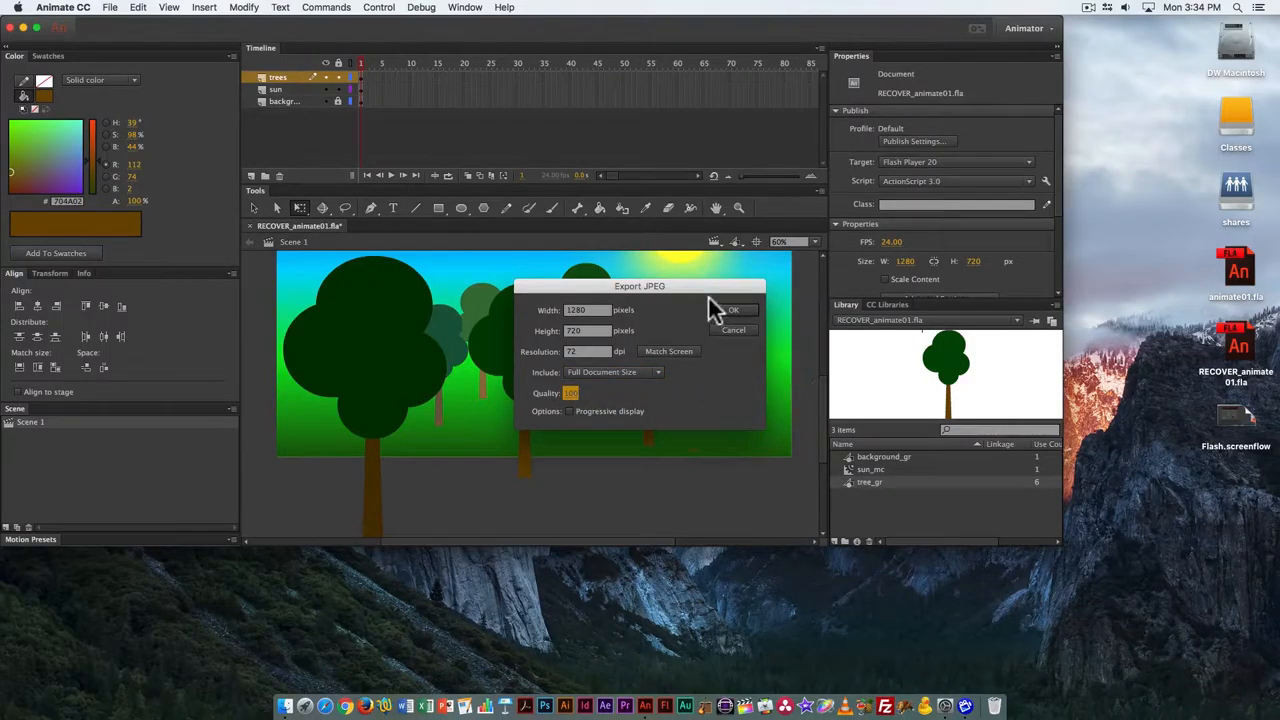
pyautogui.moveTo(744, 318)
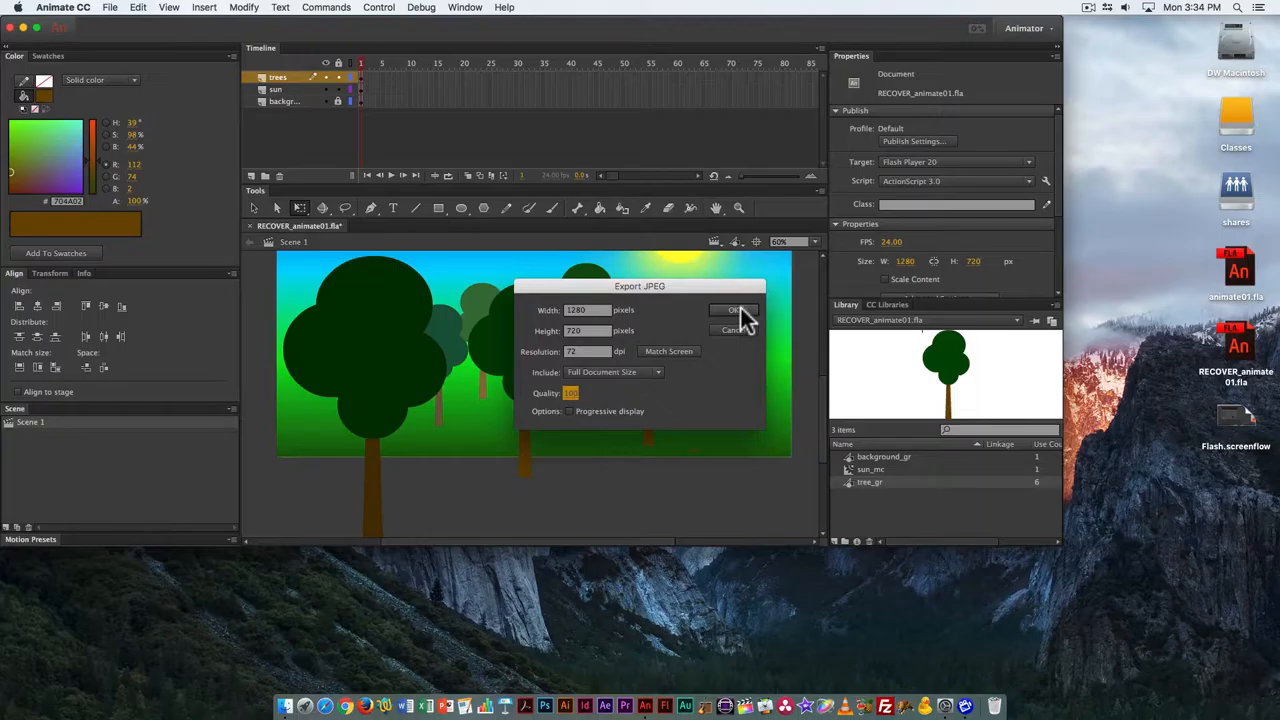
pyautogui.click(736, 308)
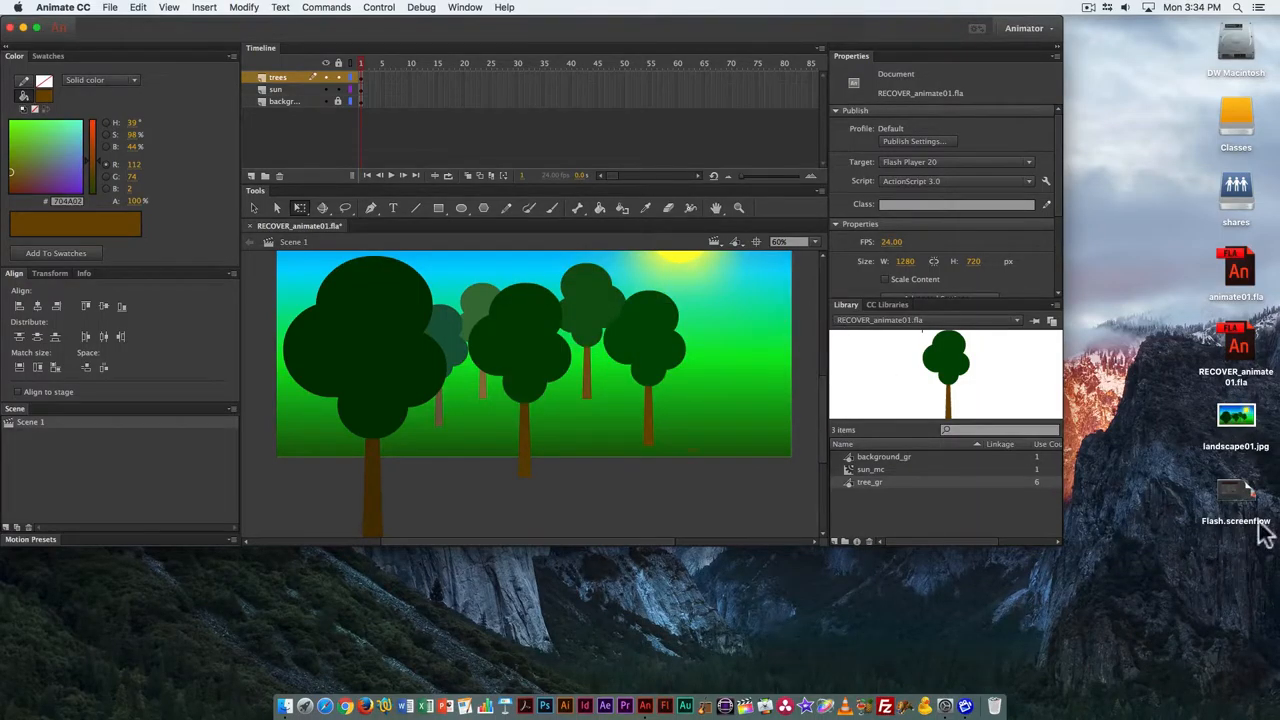
pyautogui.click(1236, 414)
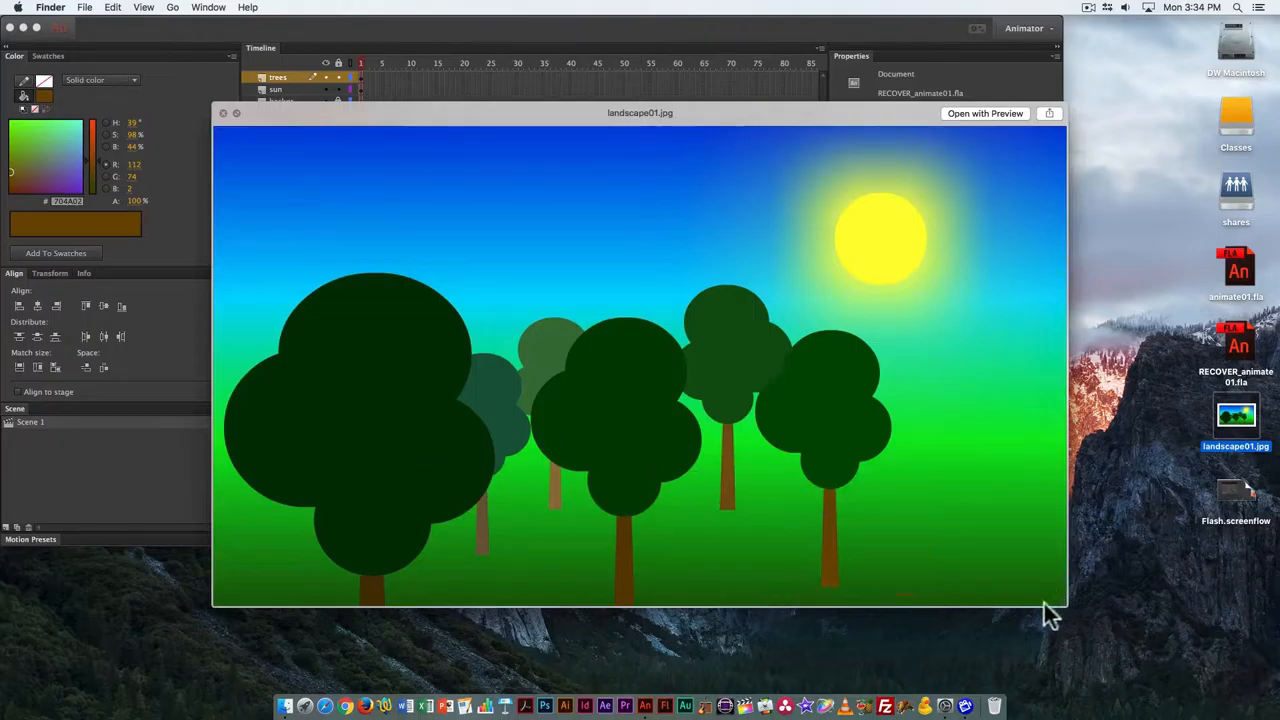
pyautogui.moveTo(810, 556)
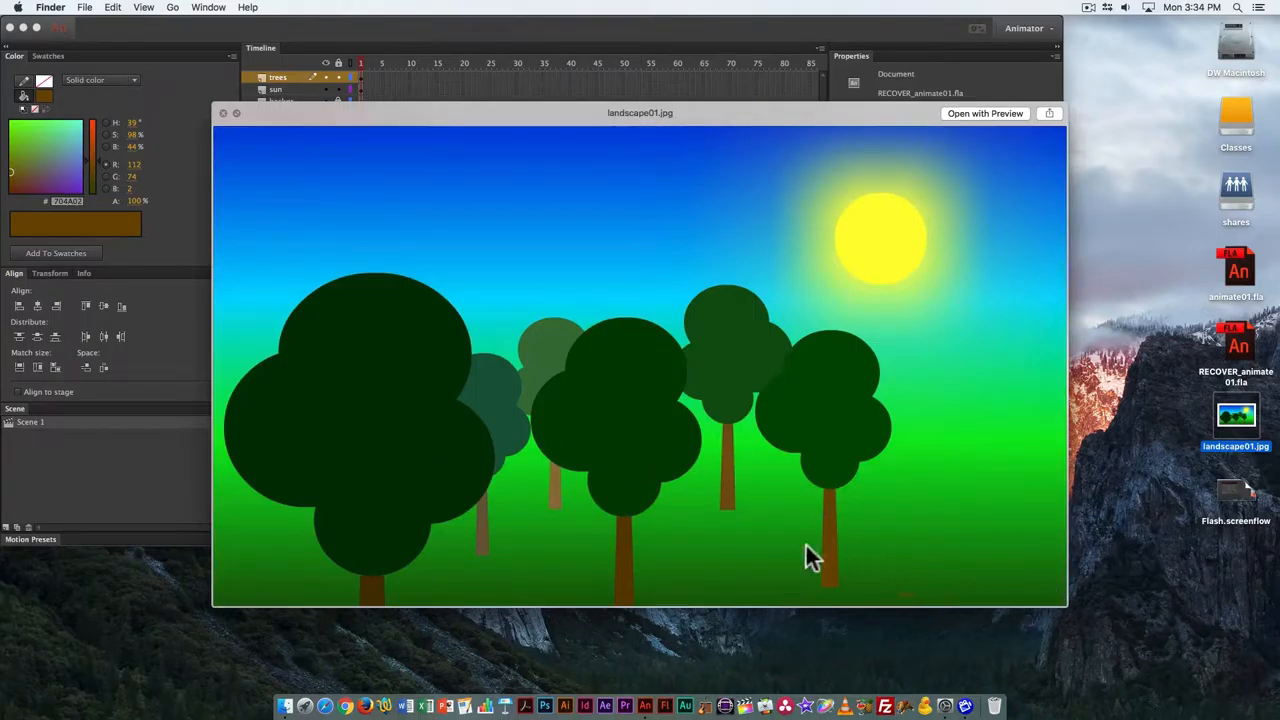
pyautogui.moveTo(924, 556)
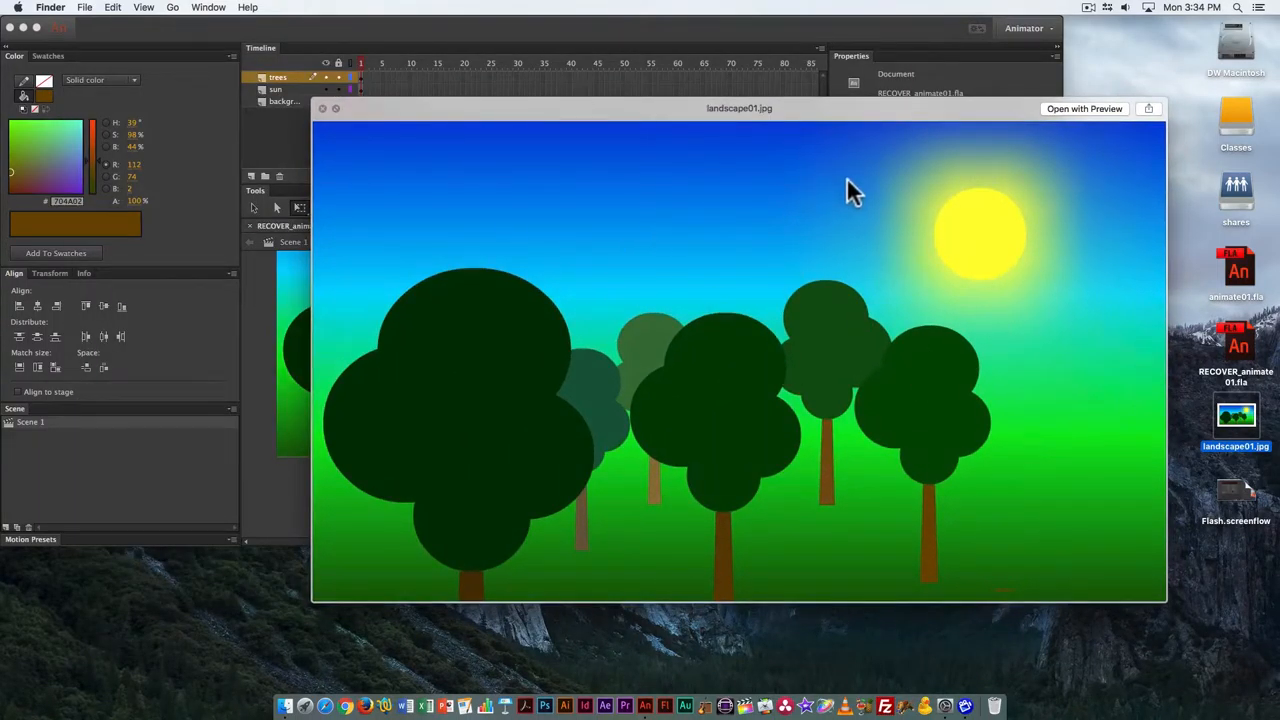
pyautogui.click(322, 108)
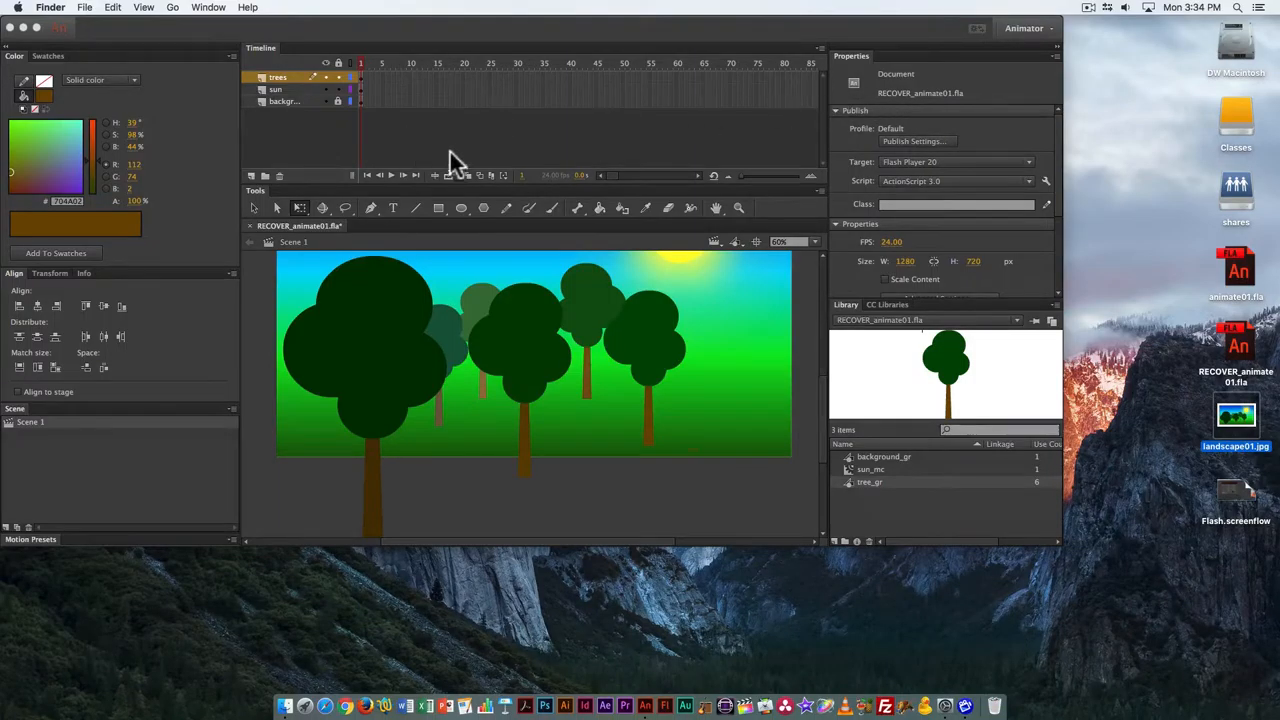
pyautogui.click(84, 8)
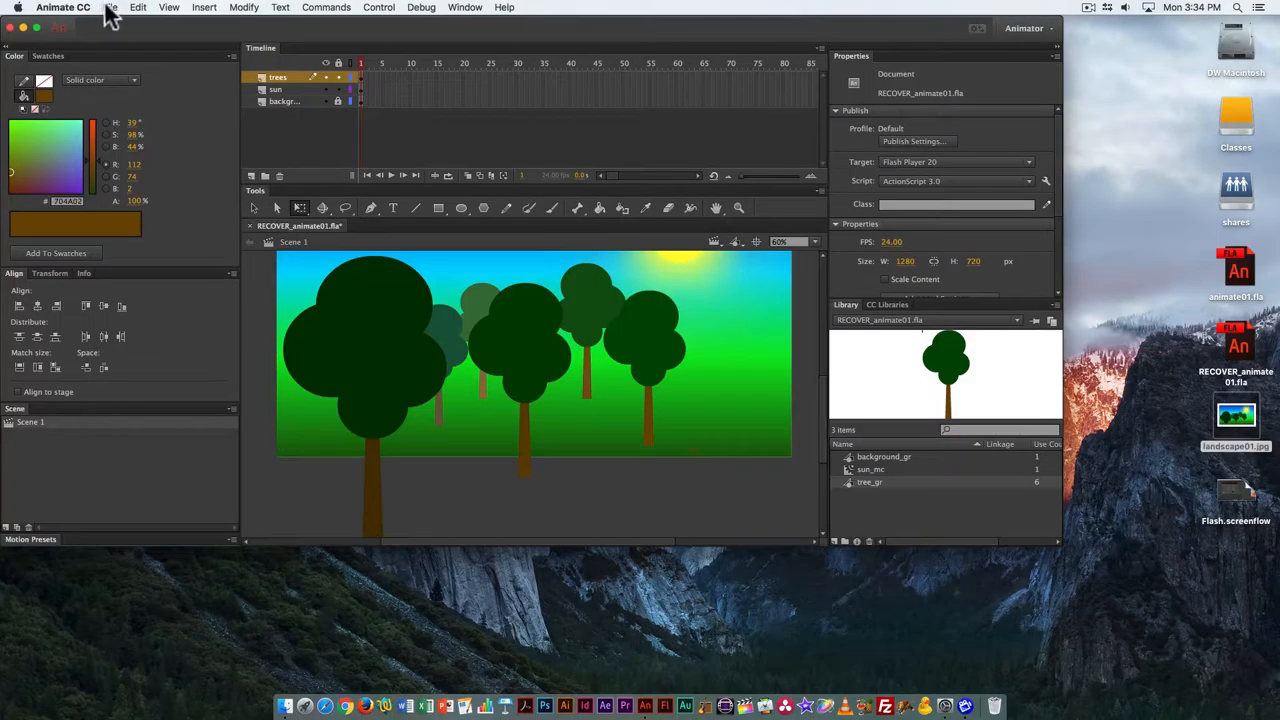
pyautogui.click(112, 8)
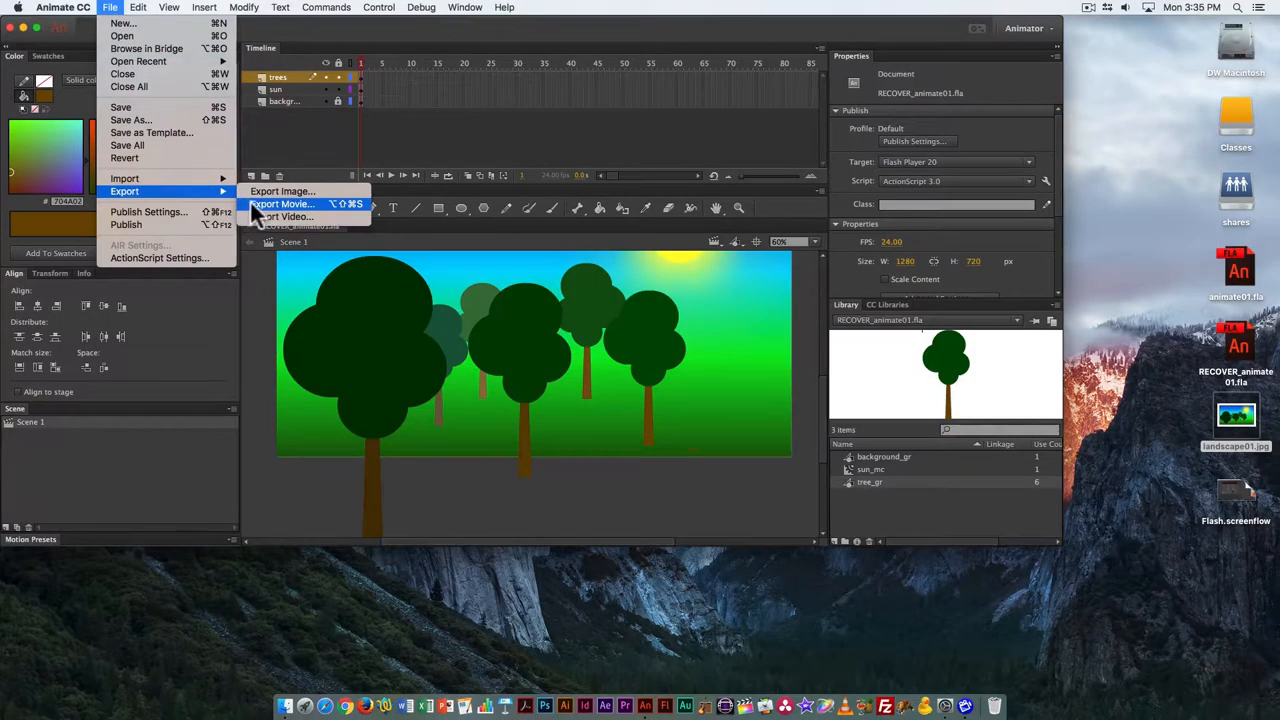
pyautogui.moveTo(540, 250)
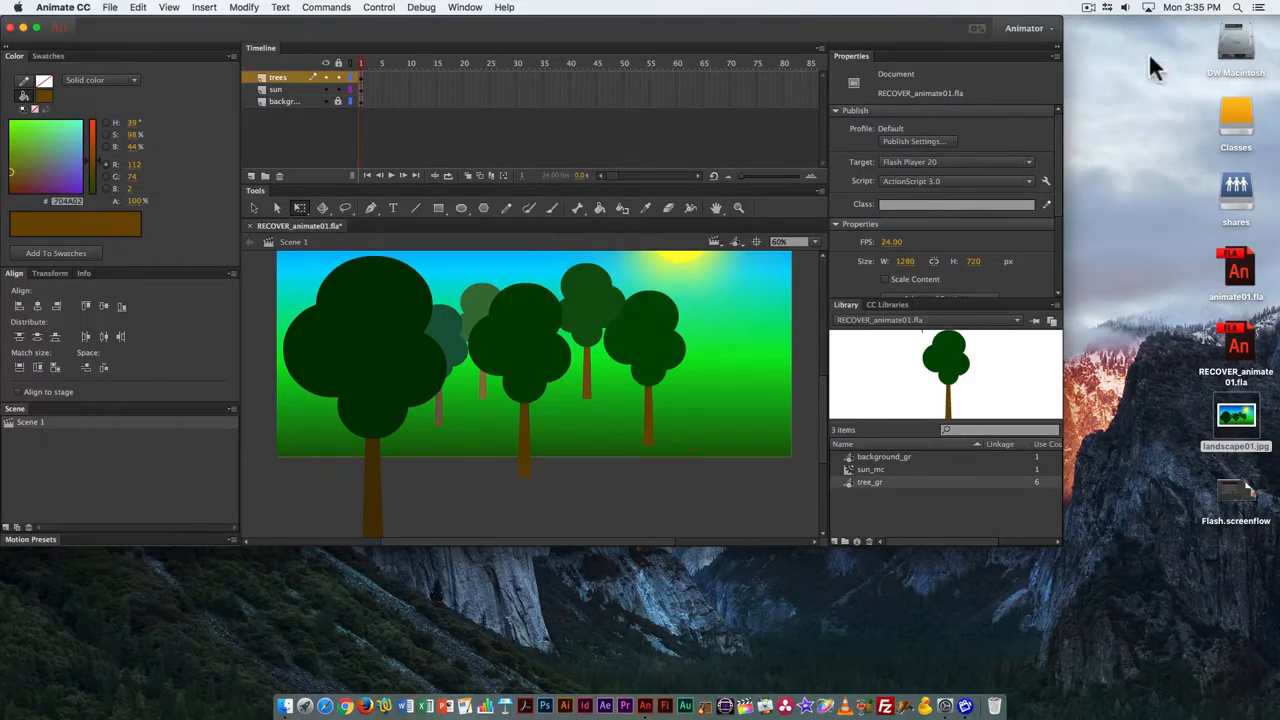
pyautogui.moveTo(1090, 16)
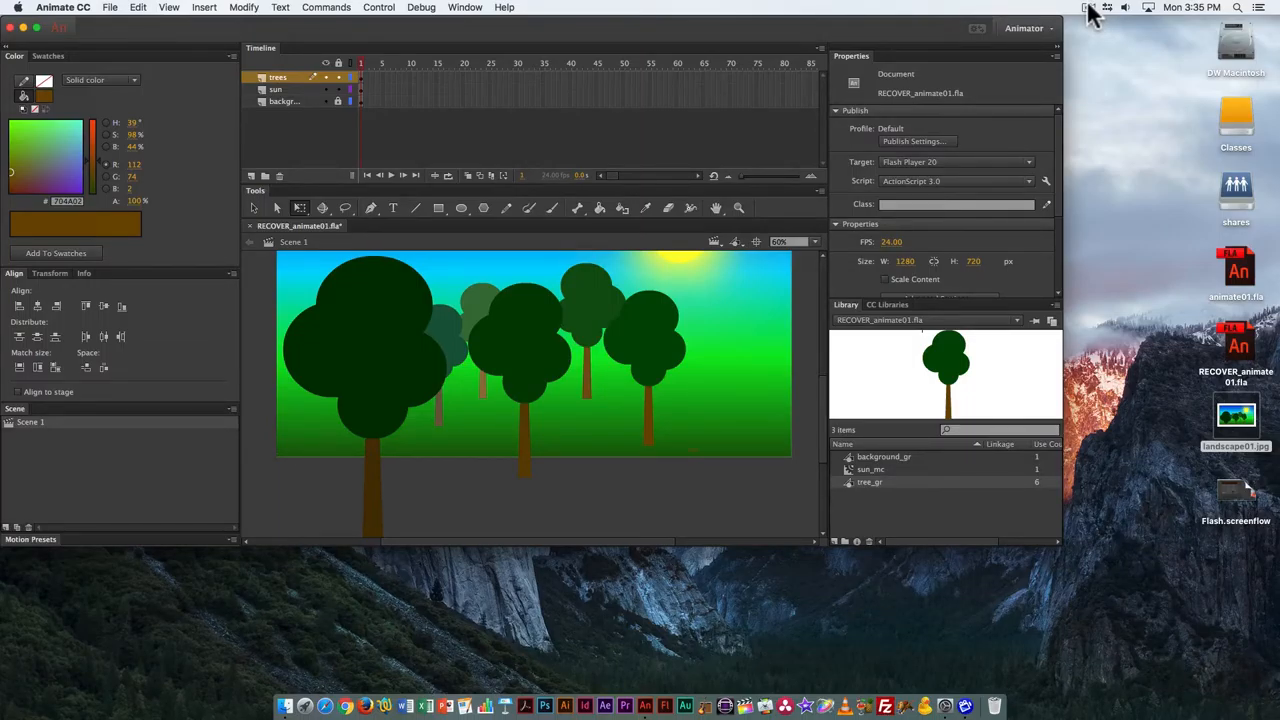
pyautogui.click(1088, 8)
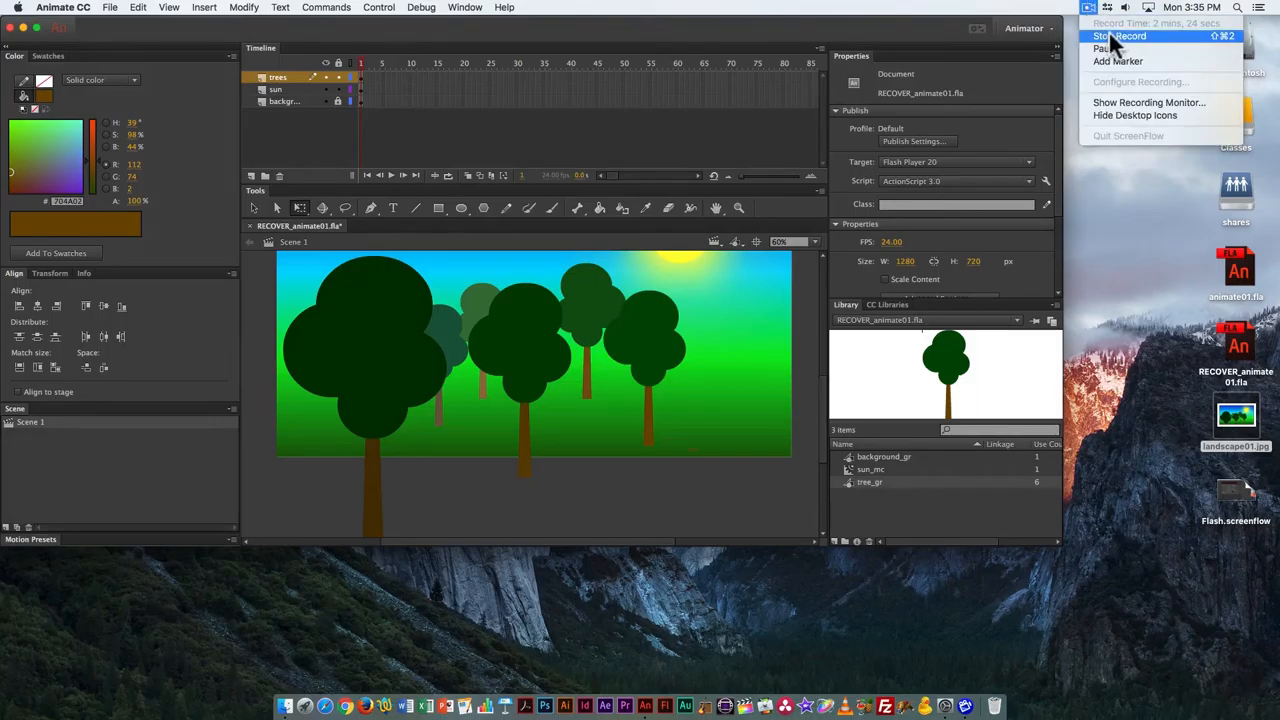